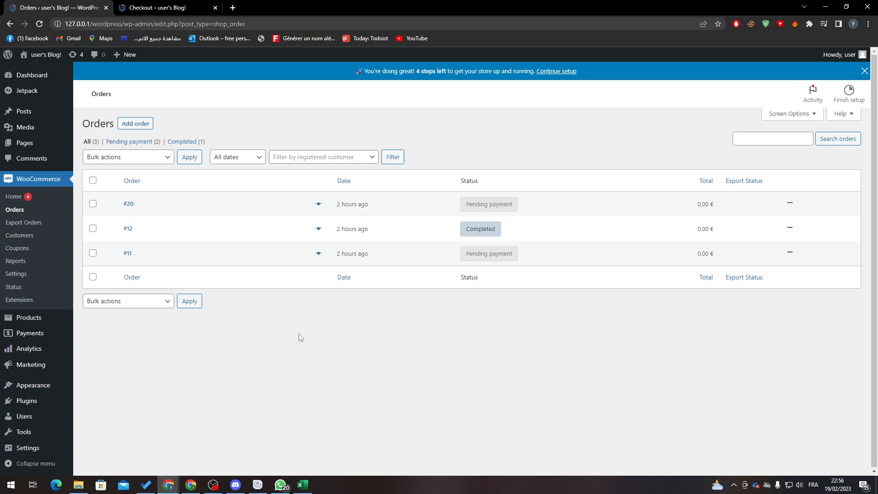
pyautogui.moveTo(276, 331)
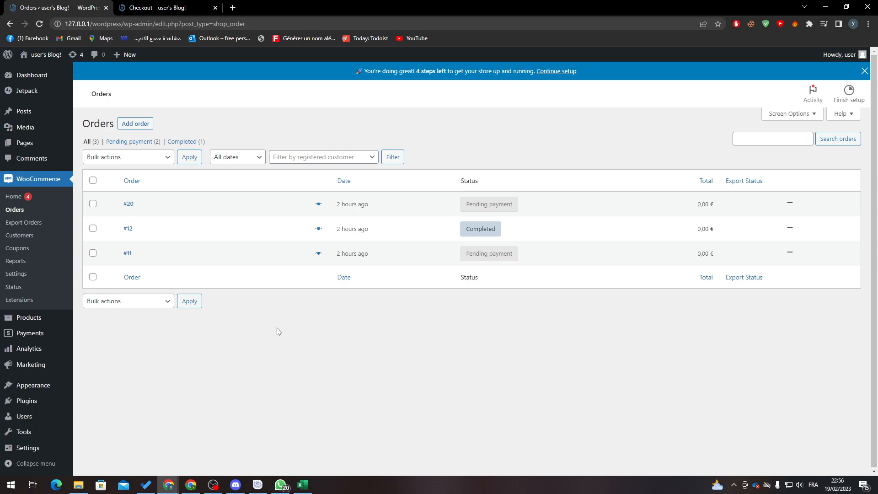
pyautogui.moveTo(290, 306)
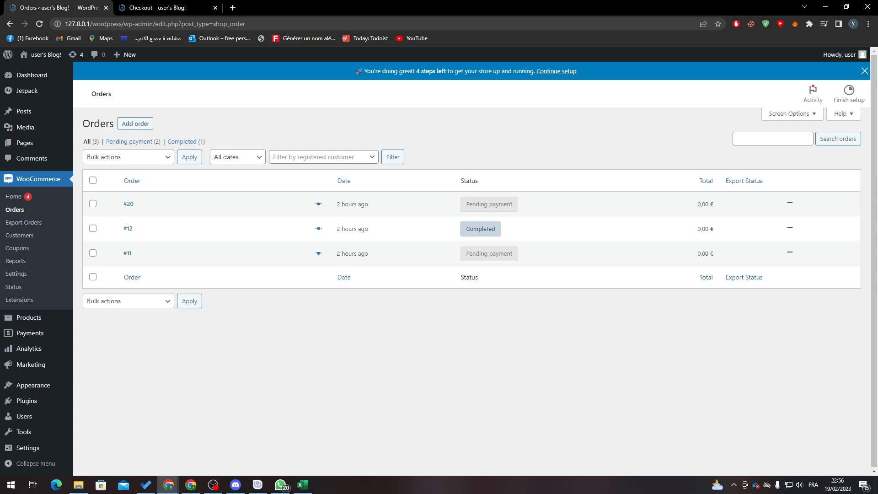
pyautogui.moveTo(27, 399)
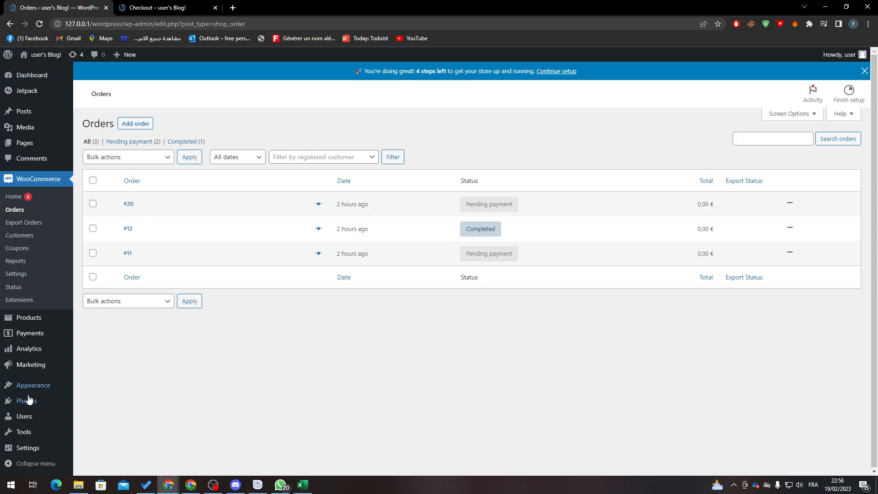
# Show the installed plugins list filtered to the five active plugins.
pyautogui.click(27, 401)
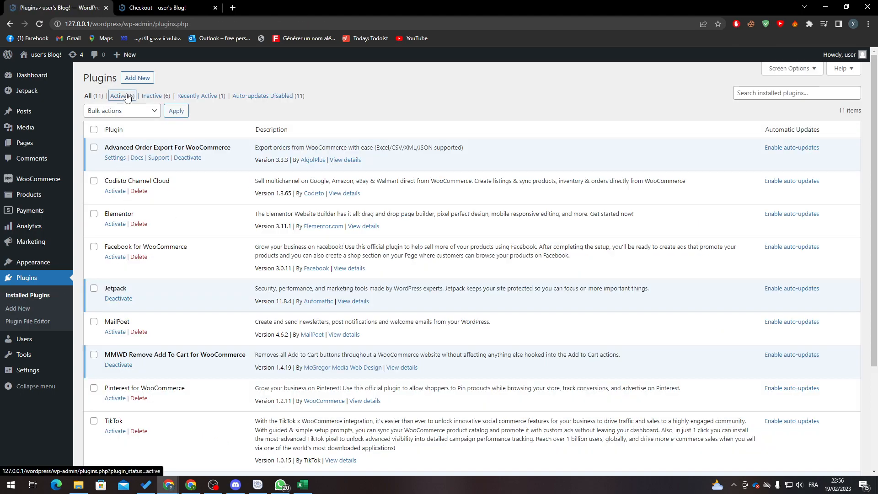
pyautogui.click(118, 96)
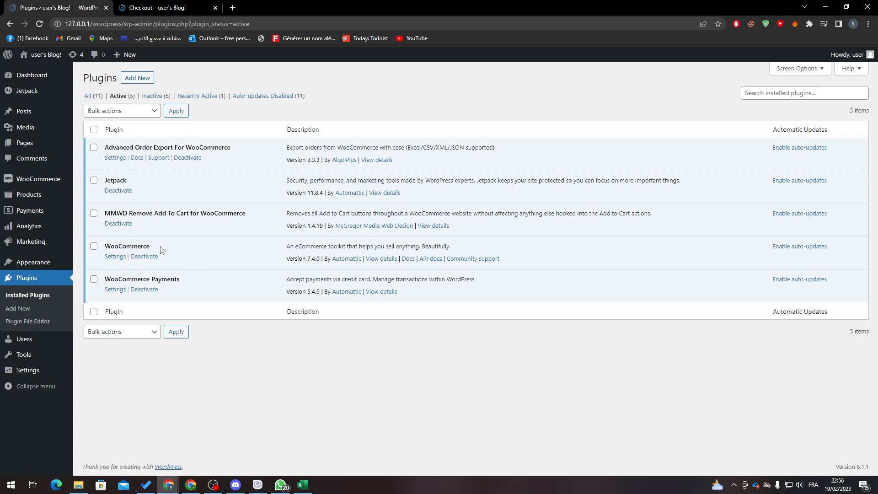
pyautogui.moveTo(133, 275)
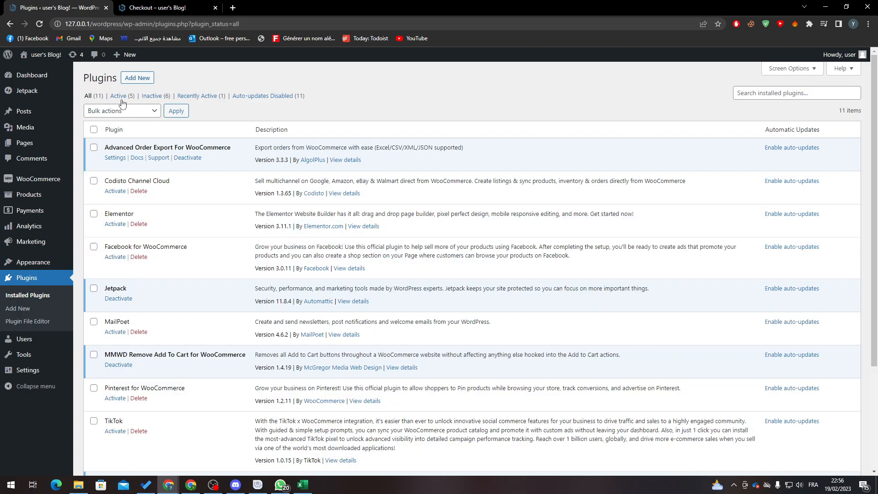
pyautogui.click(118, 96)
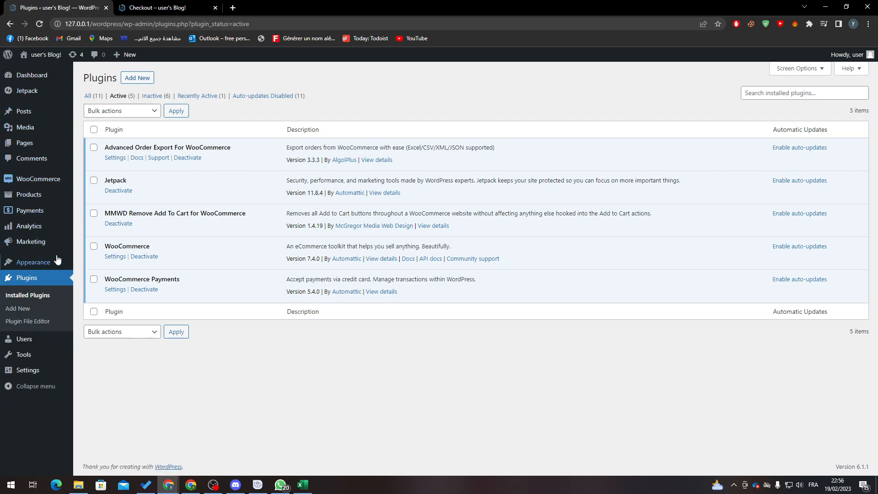
pyautogui.moveTo(38, 179)
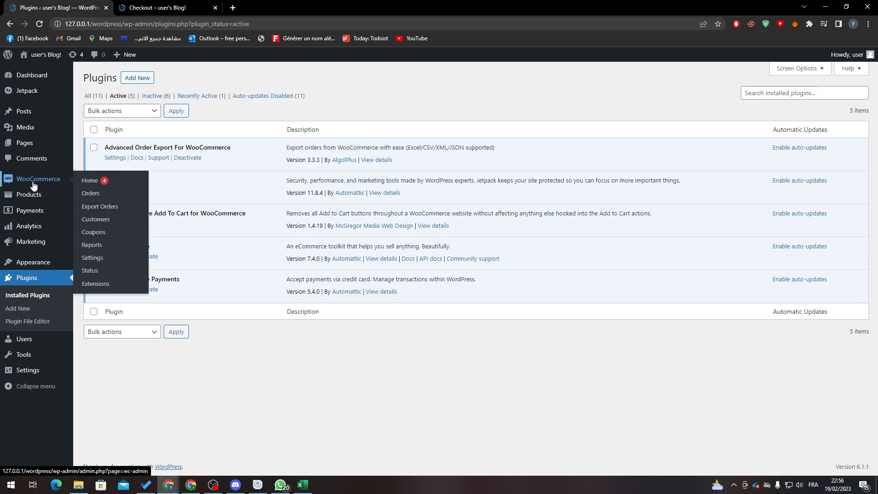
pyautogui.moveTo(30, 210)
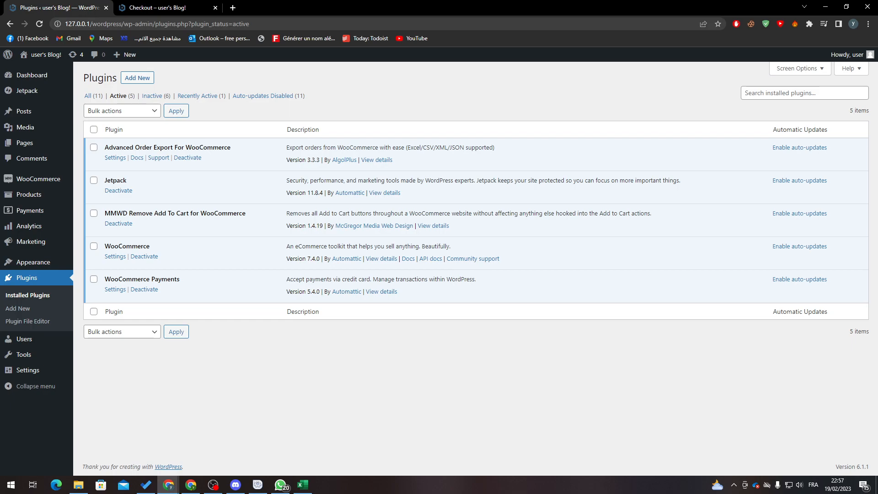
# Search the plugin directory for 'weg' and install and activate Weglot Translate.
pyautogui.click(17, 308)
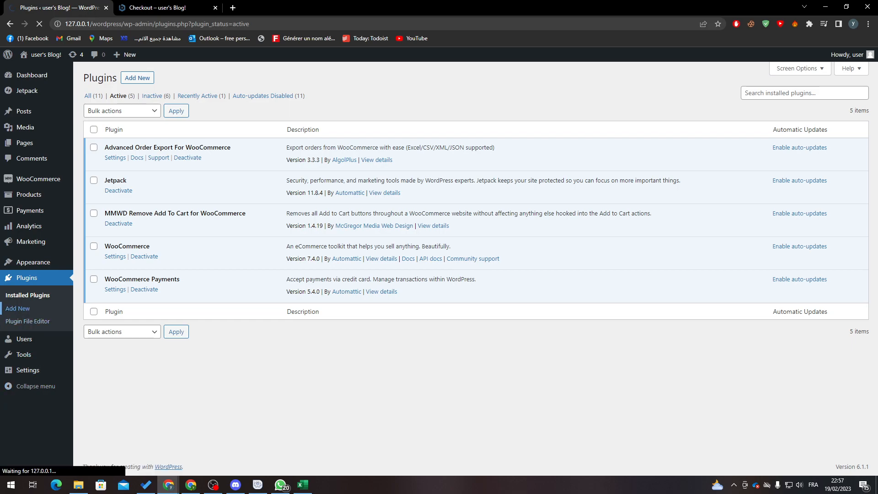
pyautogui.click(17, 308)
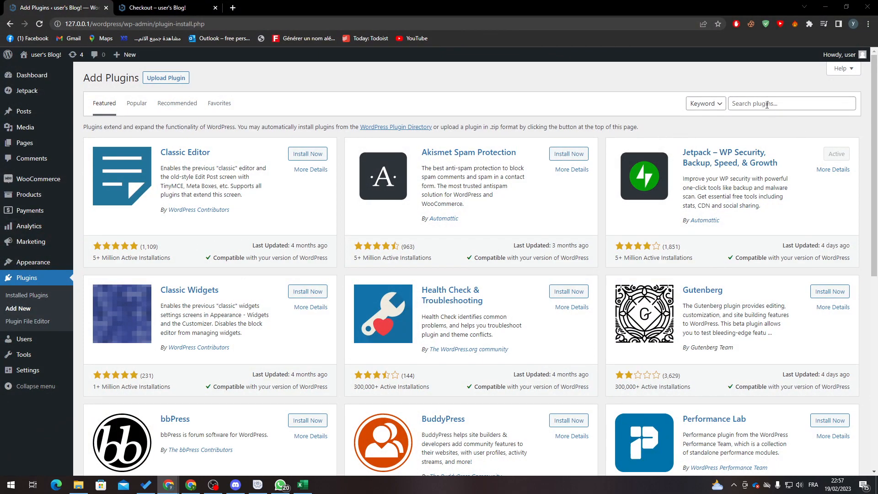
pyautogui.write('weglot')
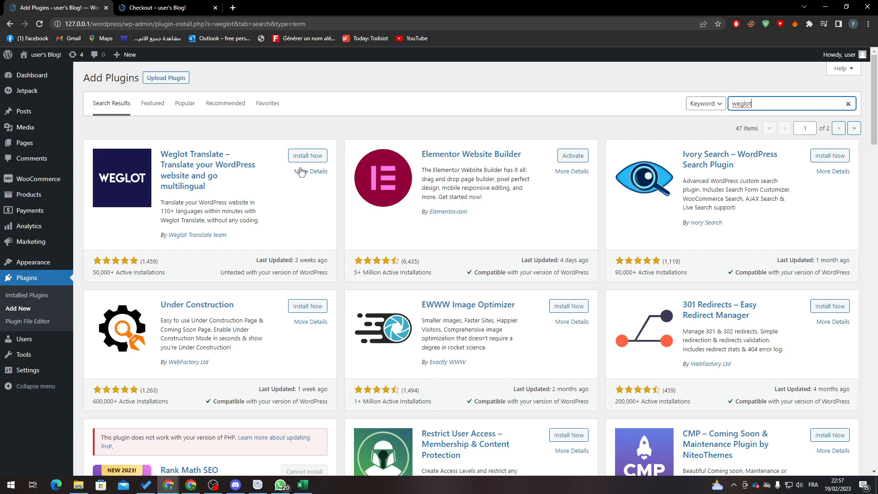
pyautogui.click(307, 156)
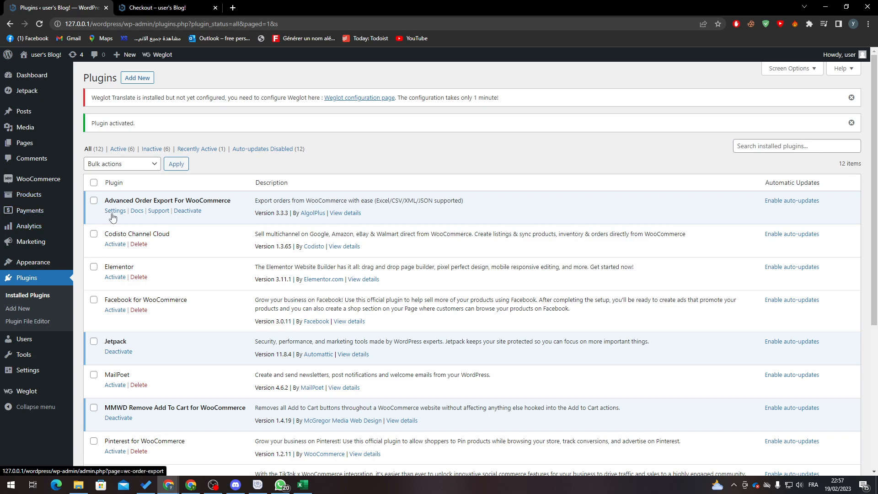
# Dismiss the activation notice, filter to active plugins, and open Weglot Translate's settings.
pyautogui.click(115, 211)
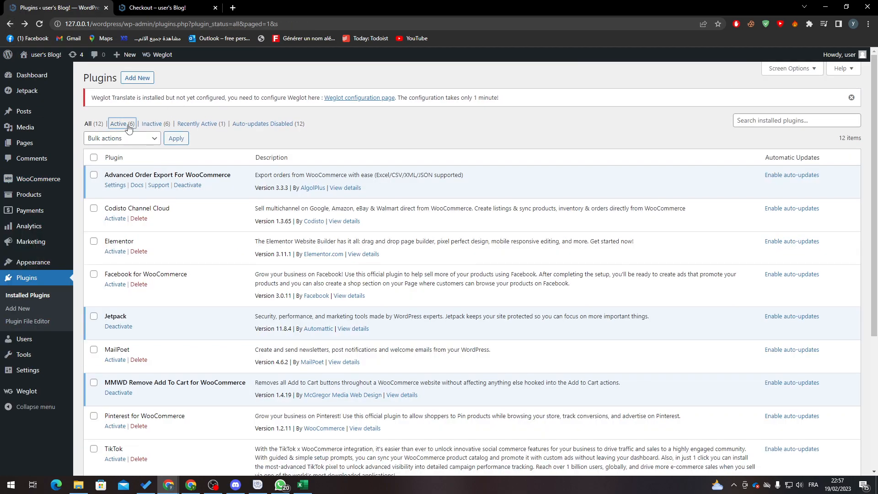
pyautogui.click(118, 124)
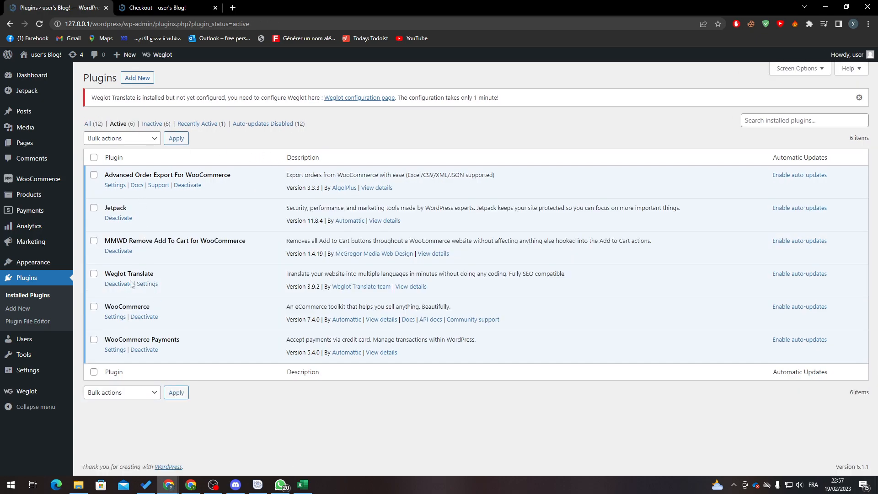
pyautogui.click(147, 284)
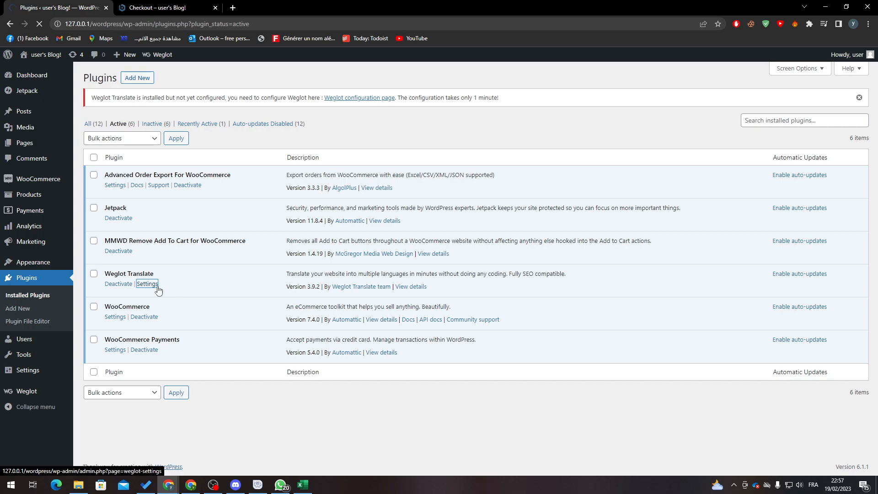
pyautogui.click(146, 284)
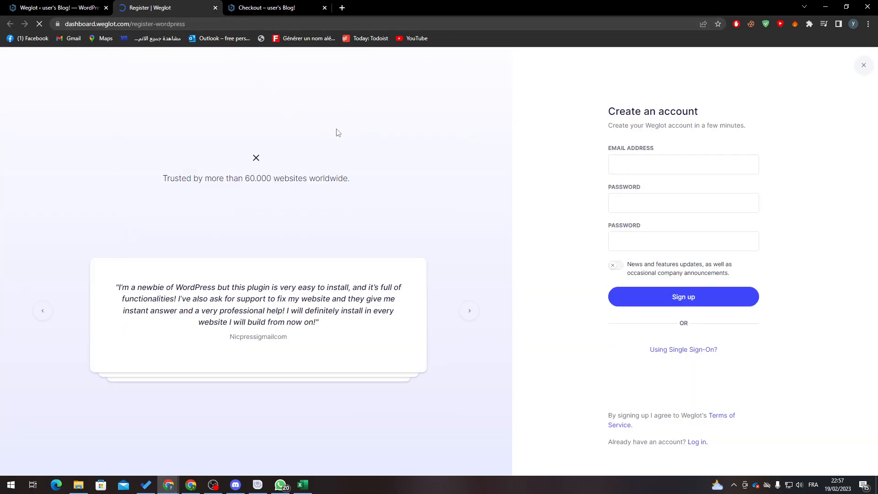
# Switch from the Weglot Register page back to the WordPress Main configuration tab.
pyautogui.click(683, 241)
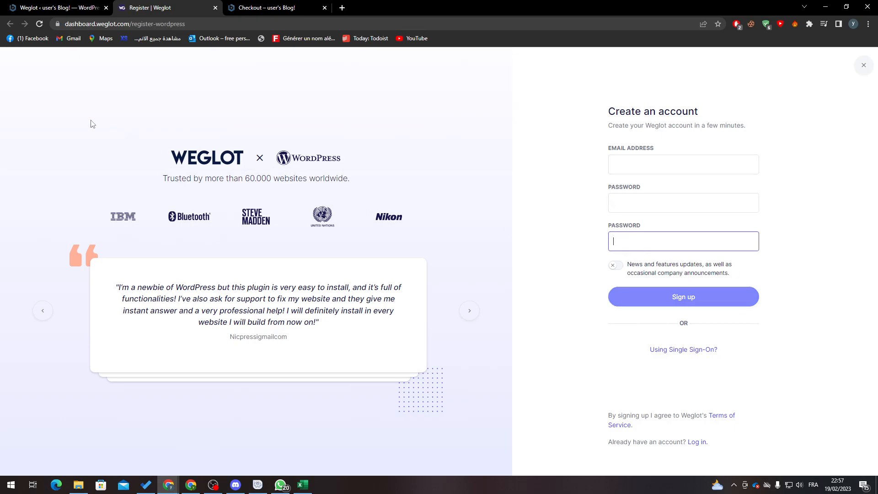
pyautogui.click(56, 7)
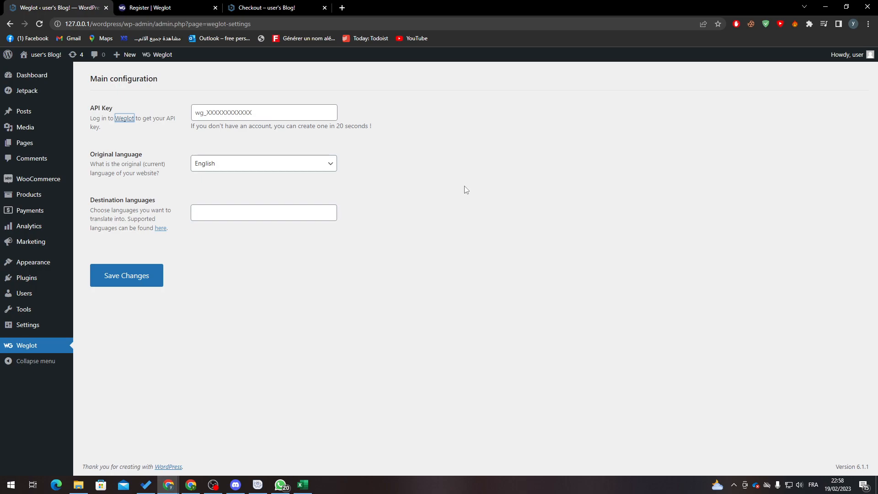
# Enter API key 'wg_XXXXXXXXXXXX' and move to the Destination languages field.
pyautogui.click(263, 112)
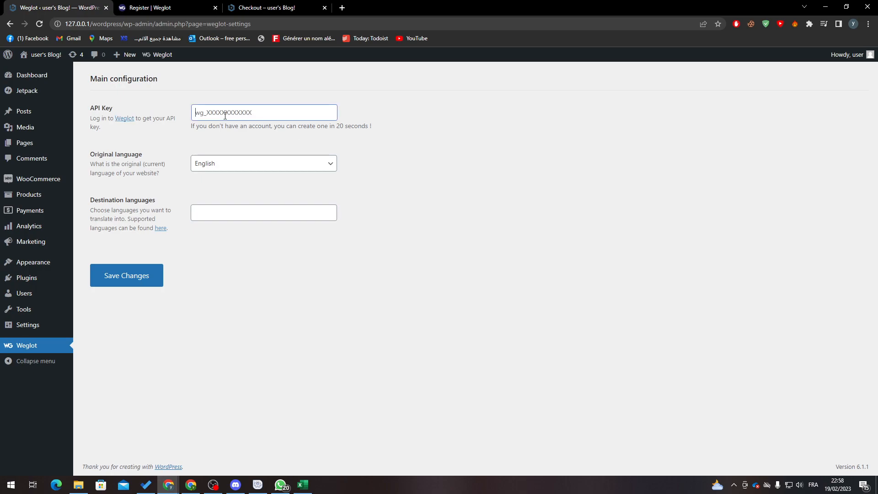
pyautogui.write('wg_XXXXXXXXXXXX')
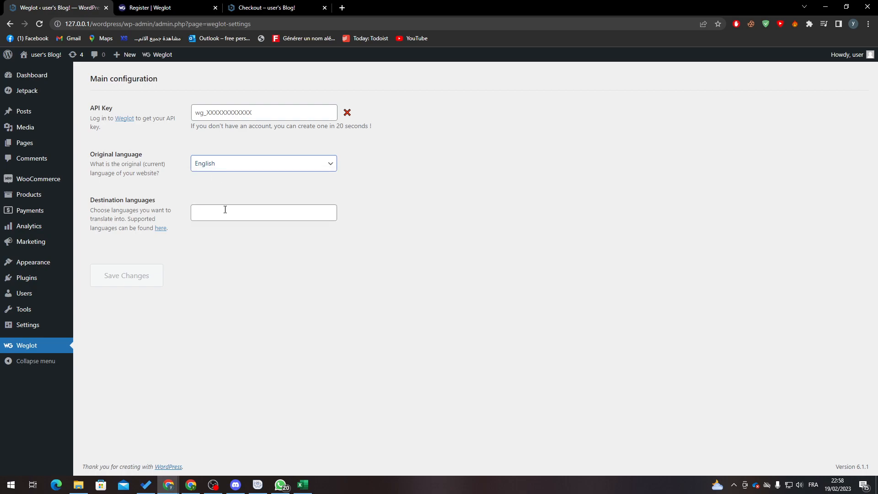
pyautogui.click(264, 212)
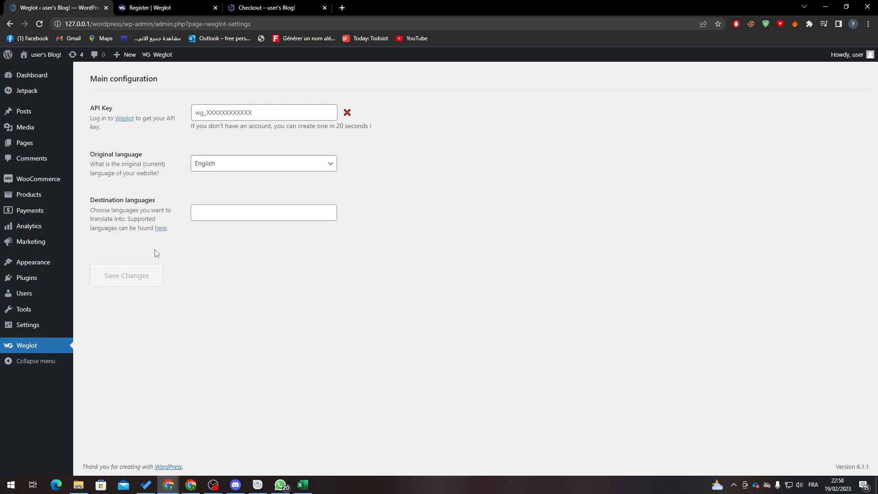
pyautogui.moveTo(126, 282)
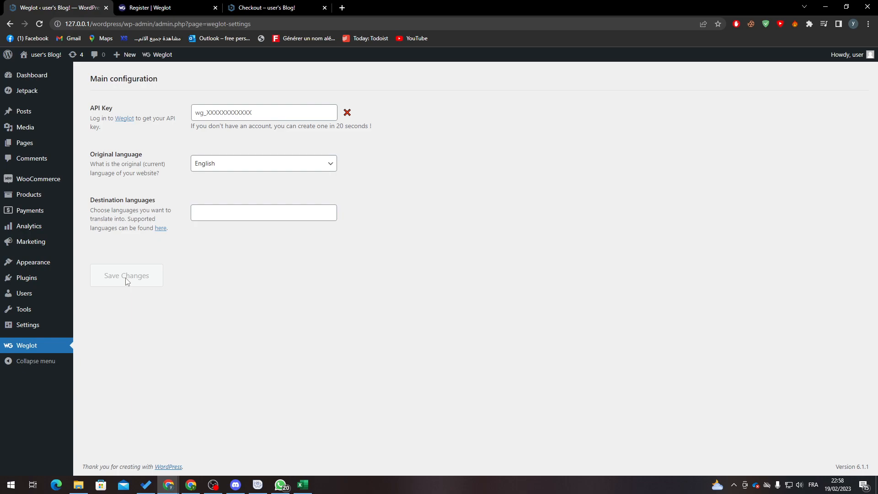
pyautogui.moveTo(133, 282)
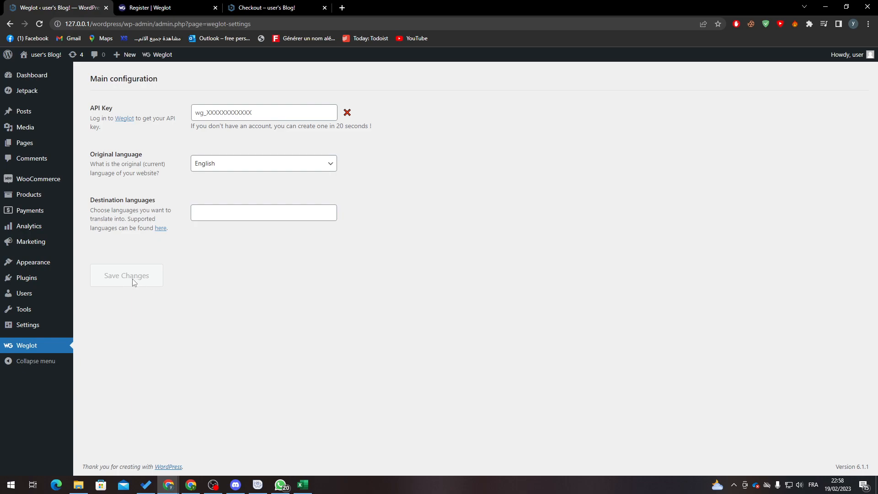